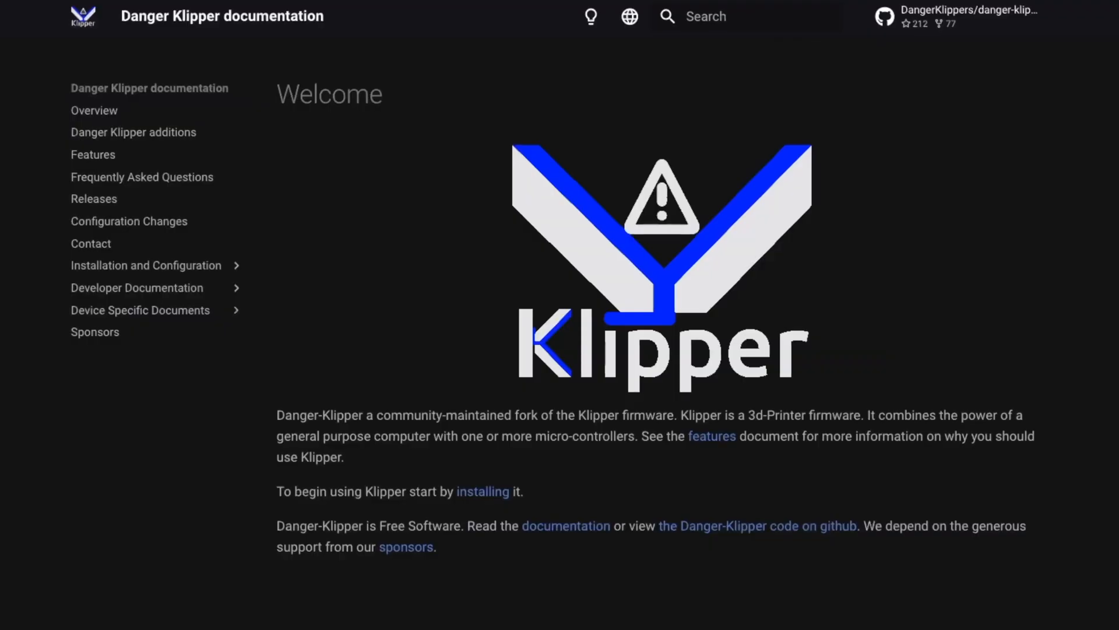
- Browse the additions page listing changed defaults and extra configuration options
scroll(down, 3)
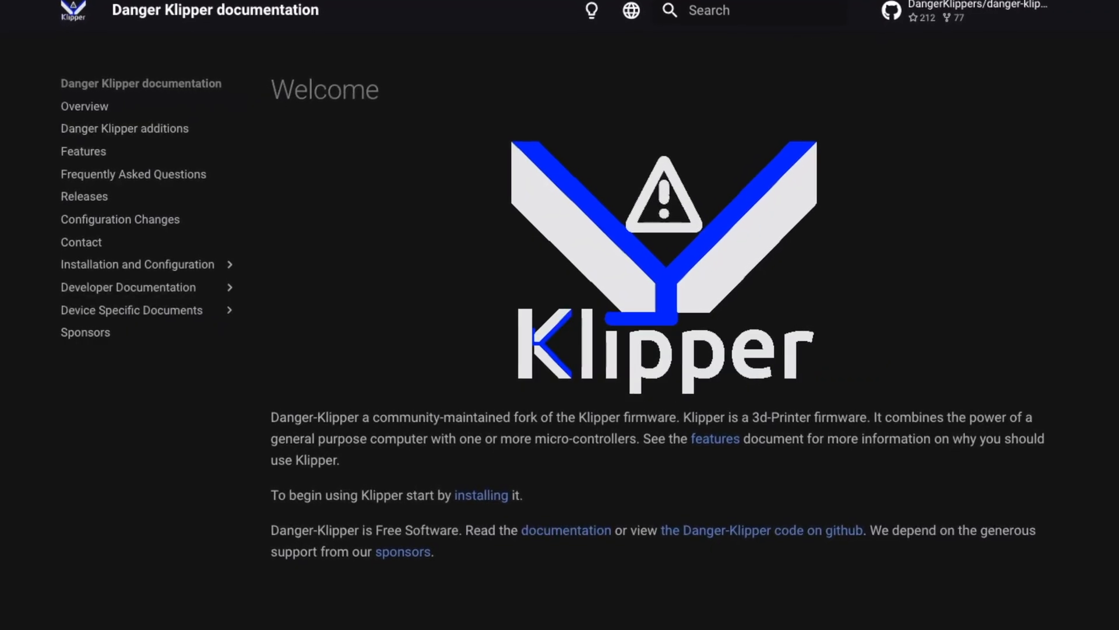
click(125, 128)
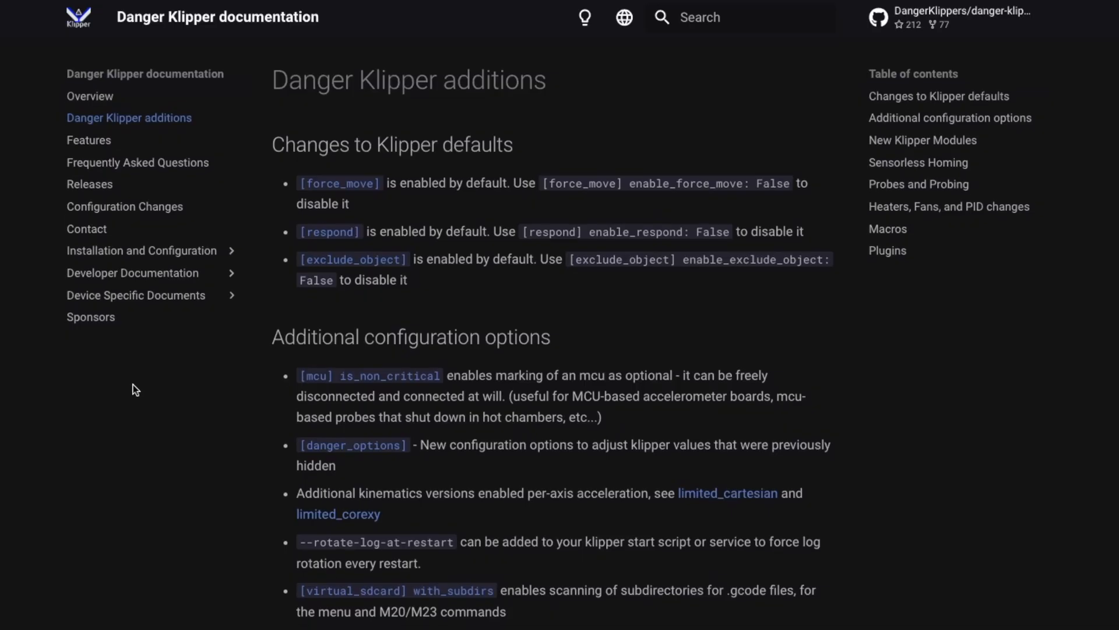
scroll(down, 3)
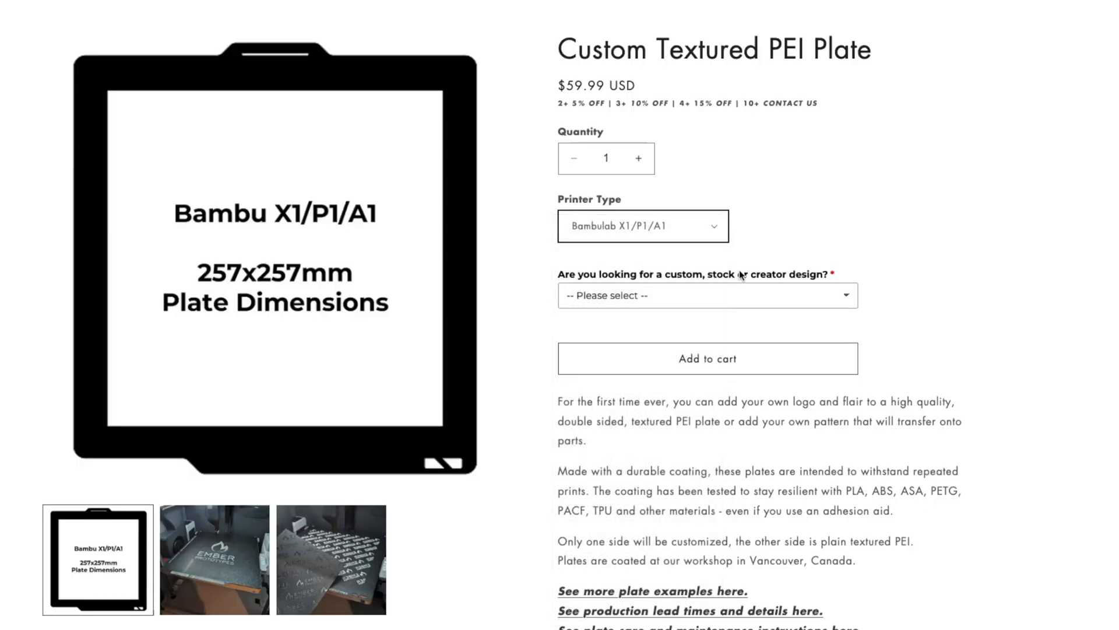
- Choose a Creator Plate design from the custom/stock/creator design dropdown
click(707, 295)
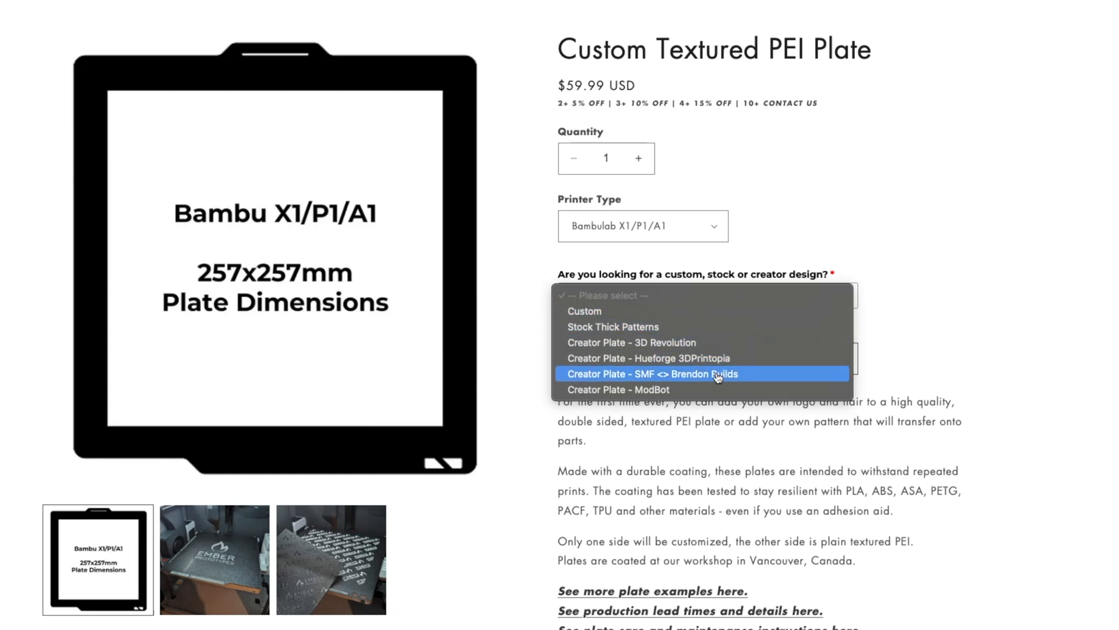
click(618, 390)
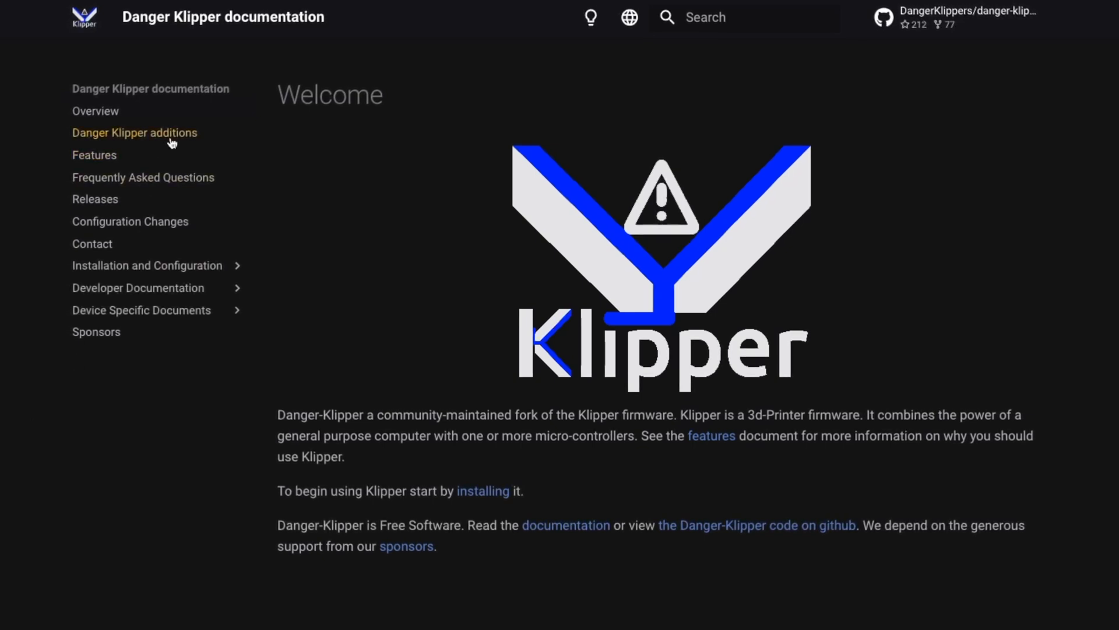
- Follow the is_non_critical link from the additions page to the [mcu] configuration reference
click(134, 132)
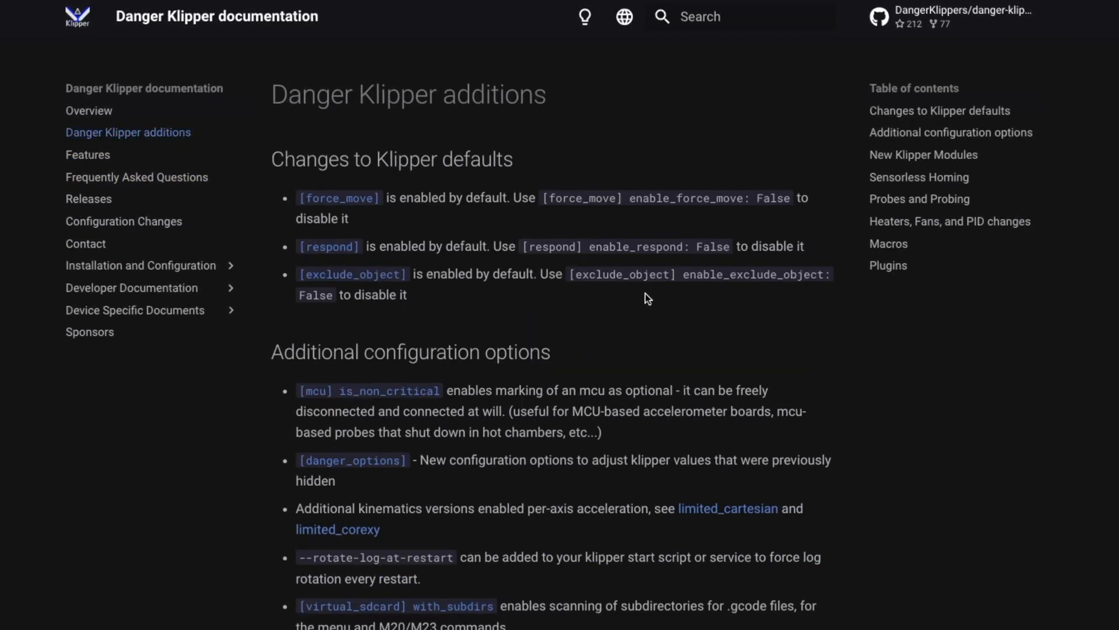
scroll(down, 3)
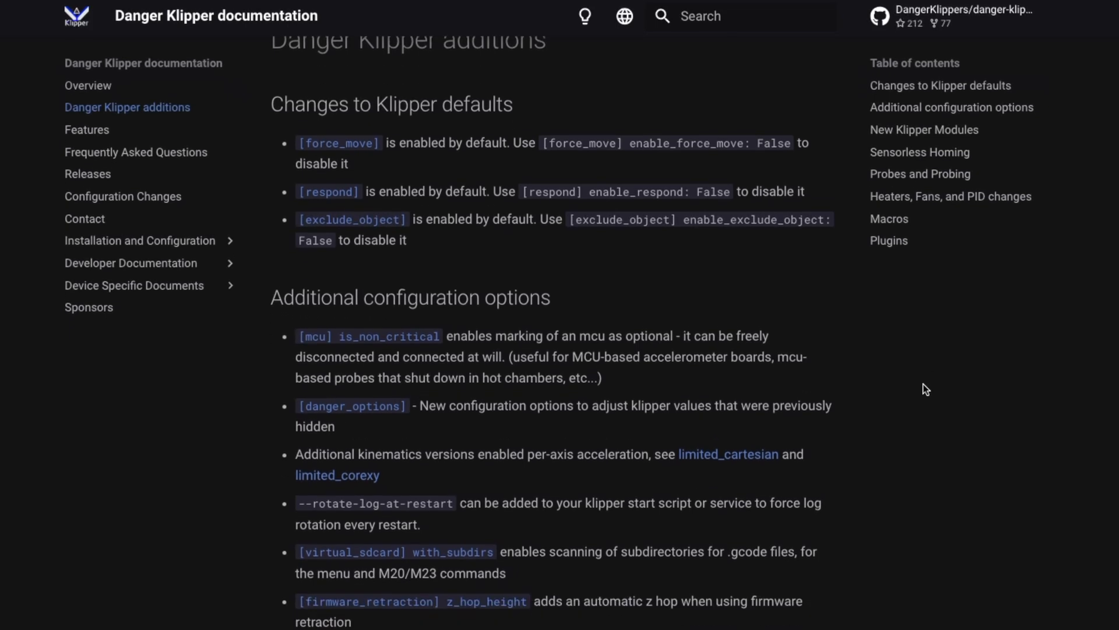
scroll(down, 3)
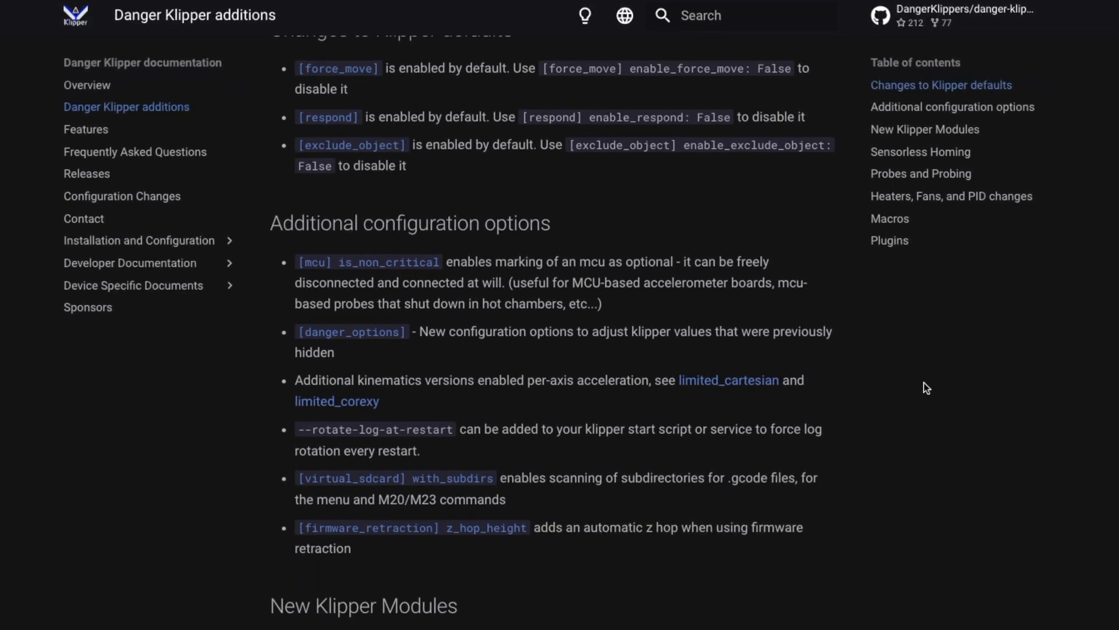
scroll(down, 3)
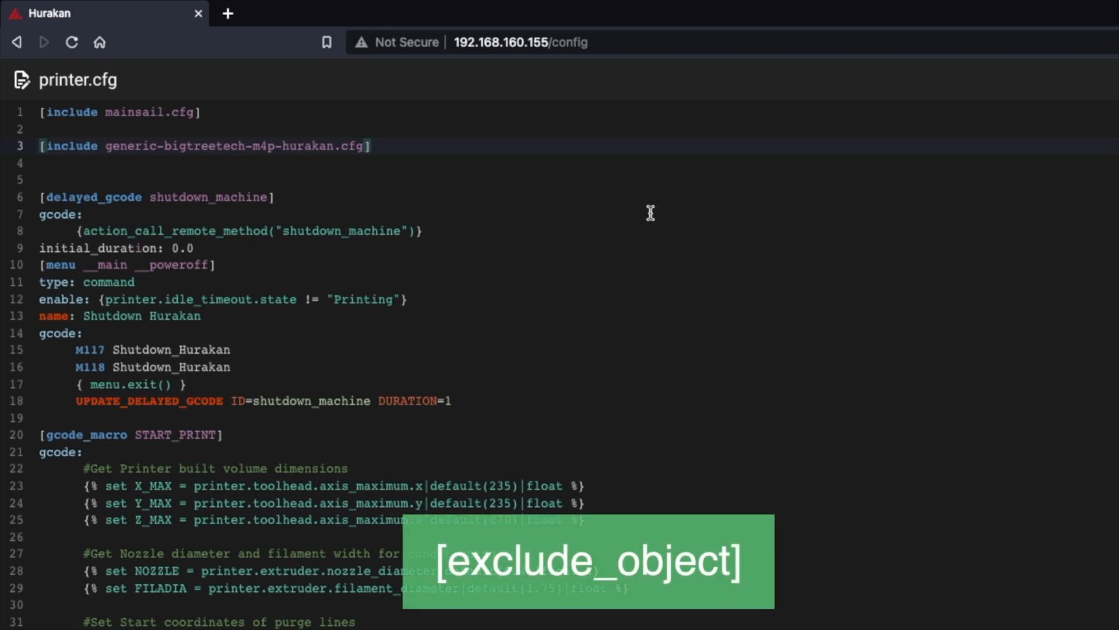
key(enter)
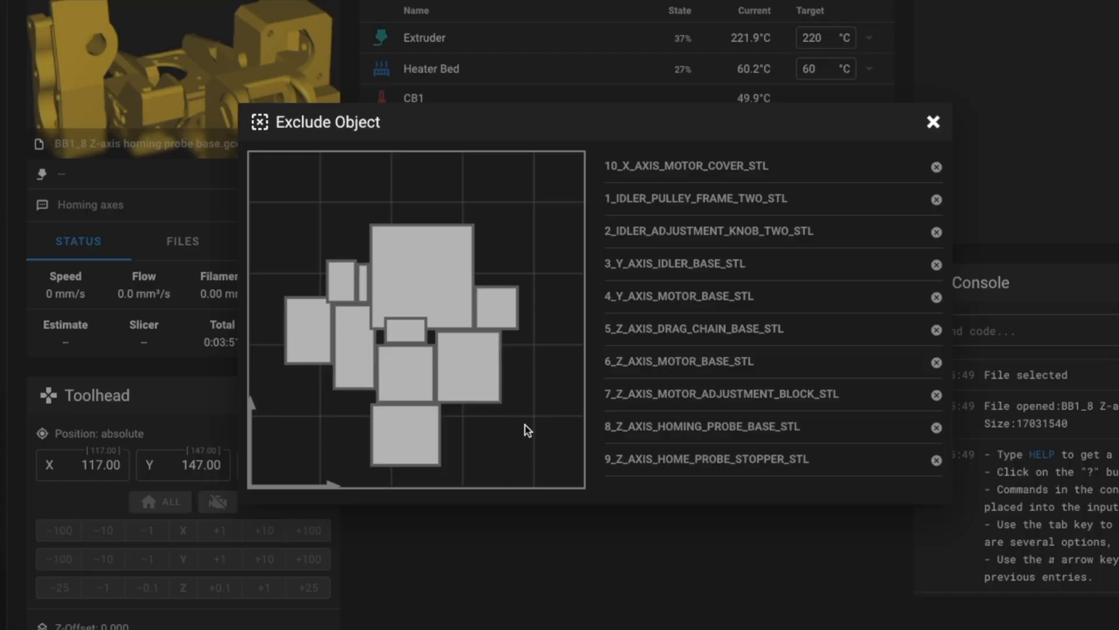
mouse_move(528, 279)
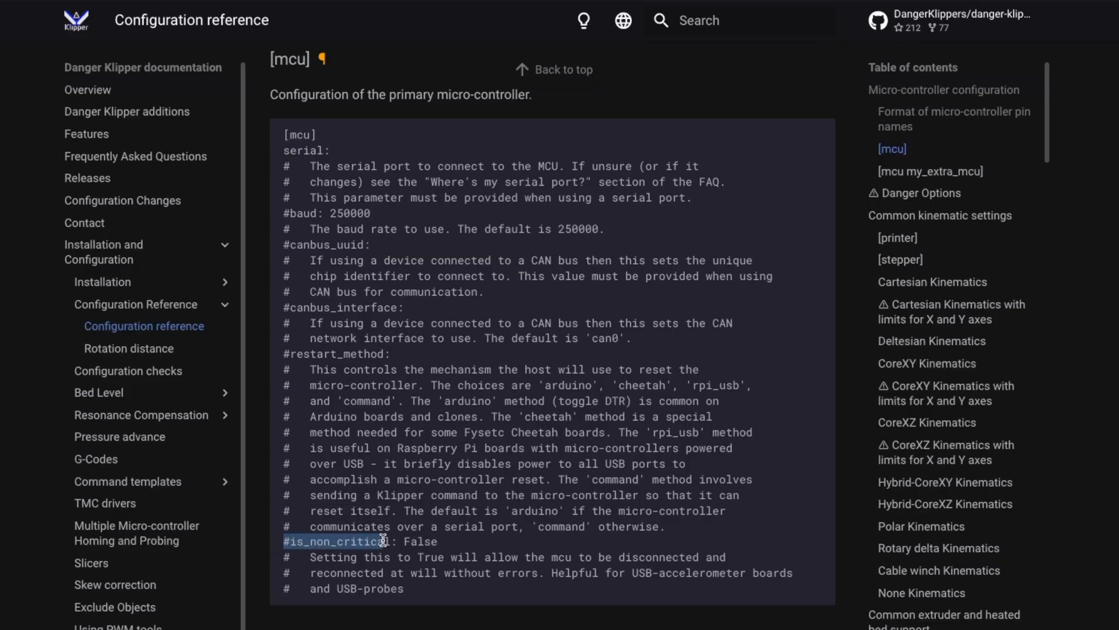
- Highlight '#is_non_critical' in the [mcu] code block
drag(383, 540, 571, 588)
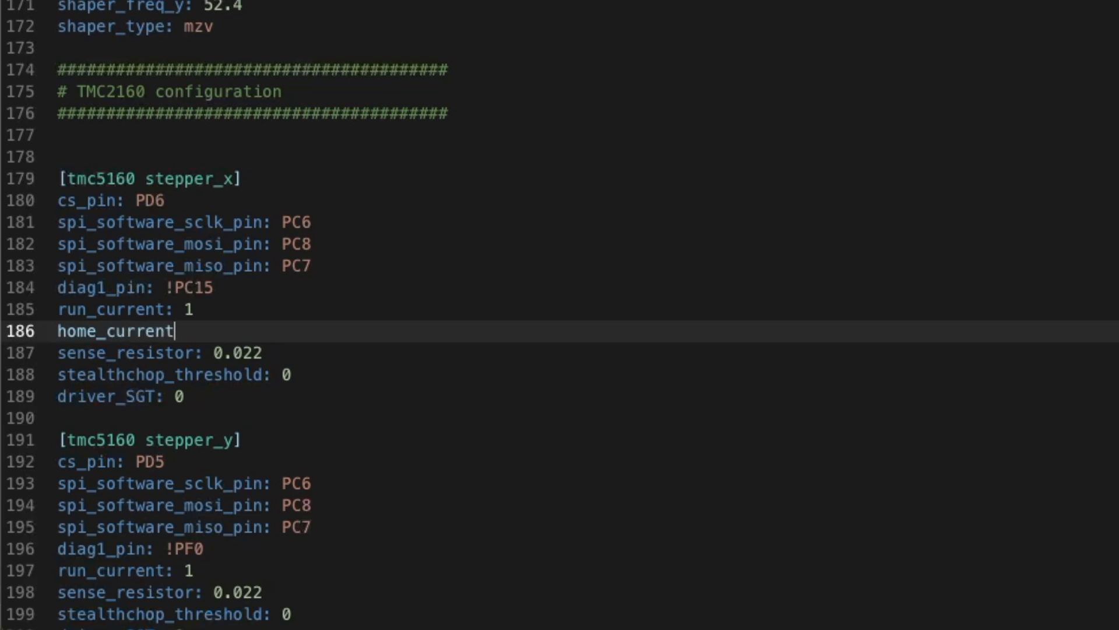
- Enter 'home_current: .7' under run_current in the TMC5160 stepper sections
text(": ")
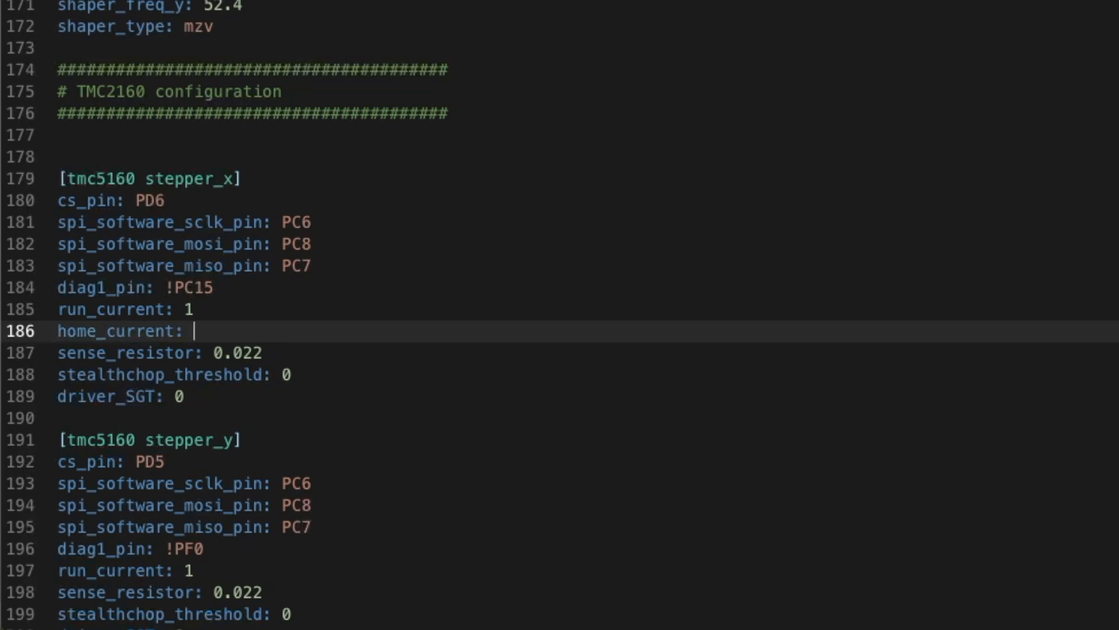
text(.7)
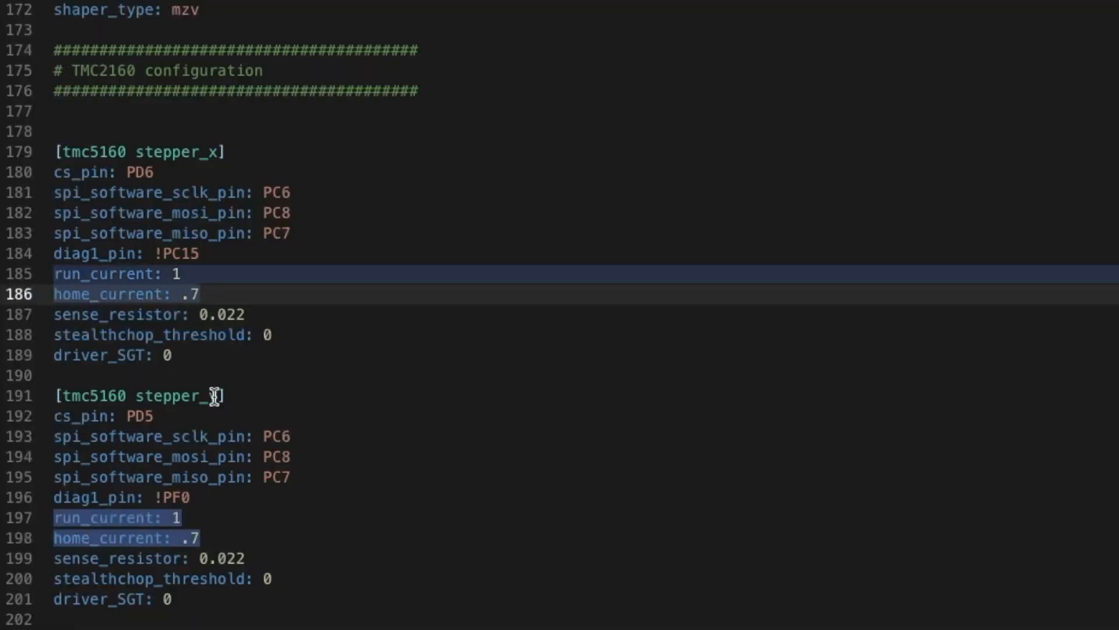
scroll(down, 3)
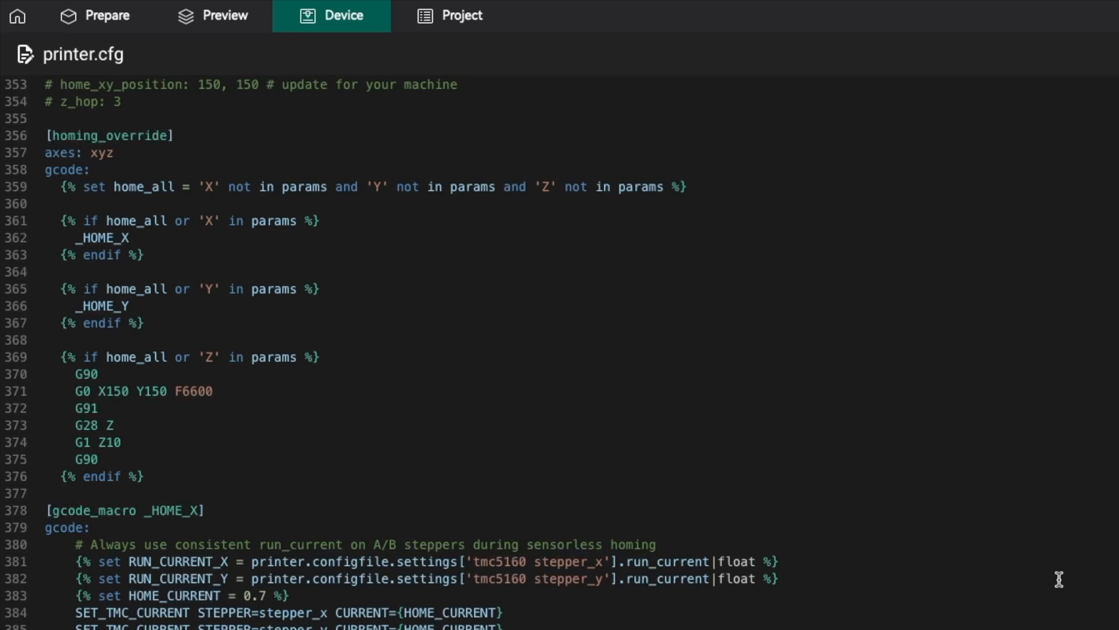
- Review [homing_override] and highlight the Voron guide's homing_retract_dist sentence
scroll(down, 3)
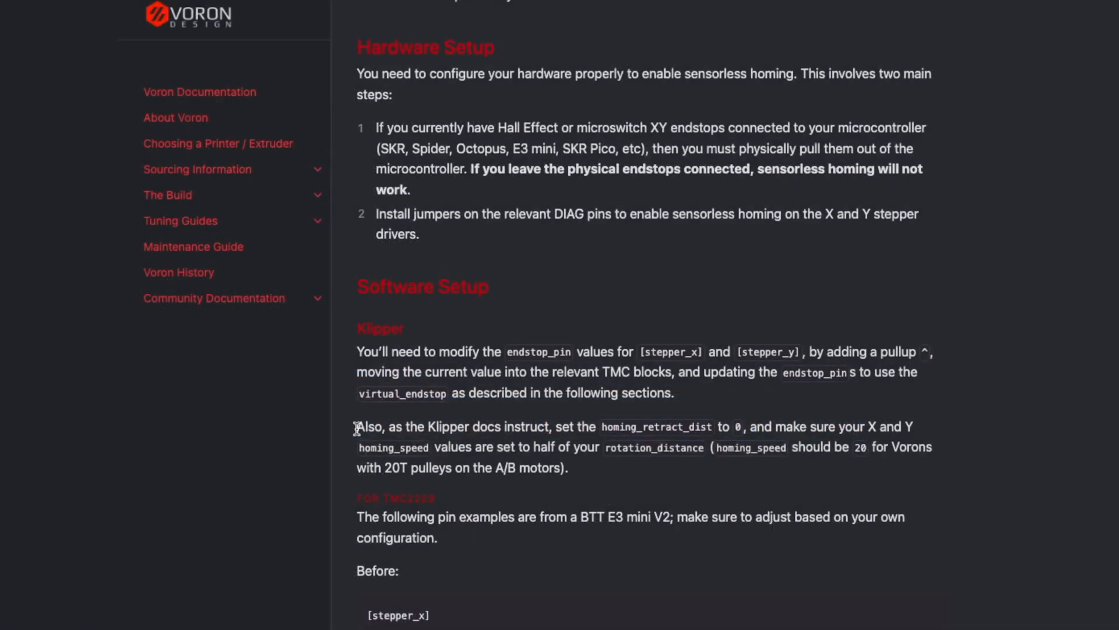
drag(357, 427, 670, 427)
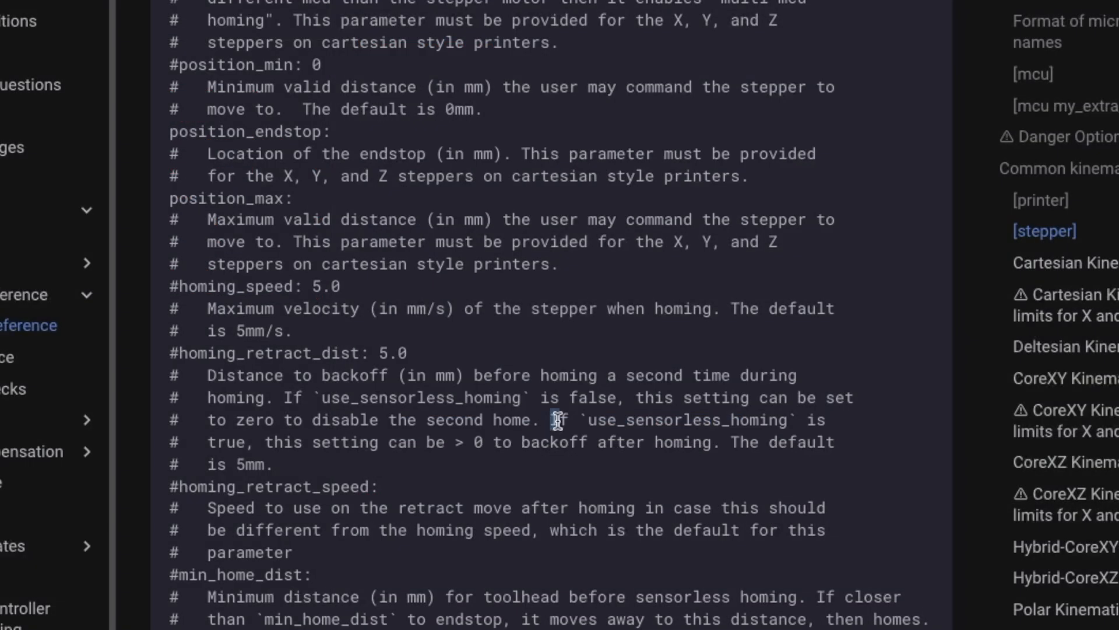
- Highlight 'If use_sensorless_homing is true, this setting can be > 0' in the [stepper] reference
drag(552, 420, 371, 441)
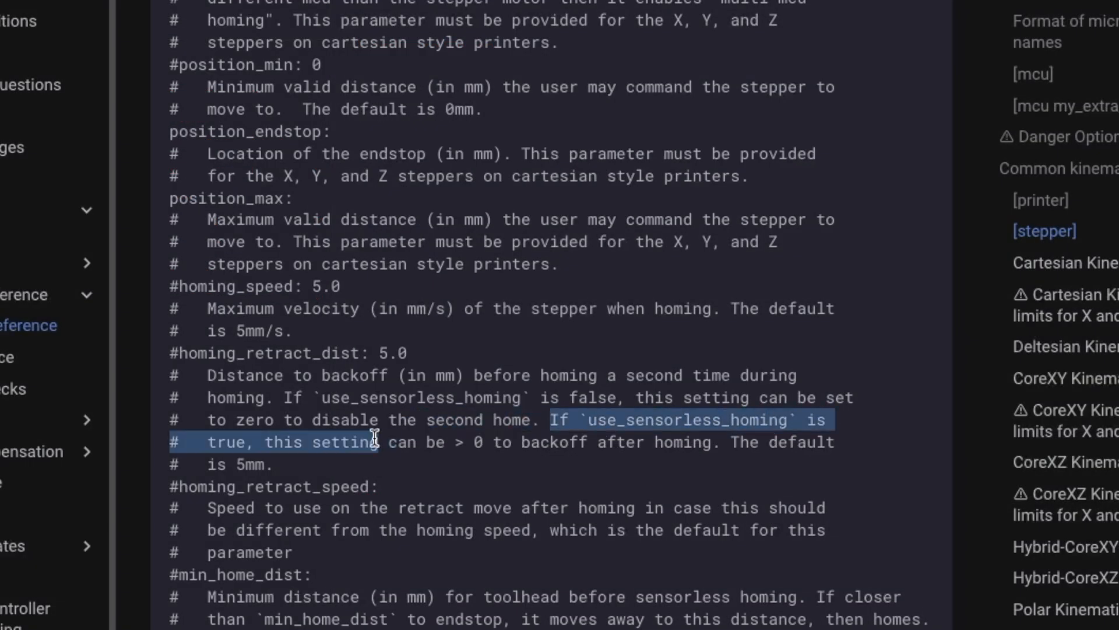
drag(371, 442, 660, 442)
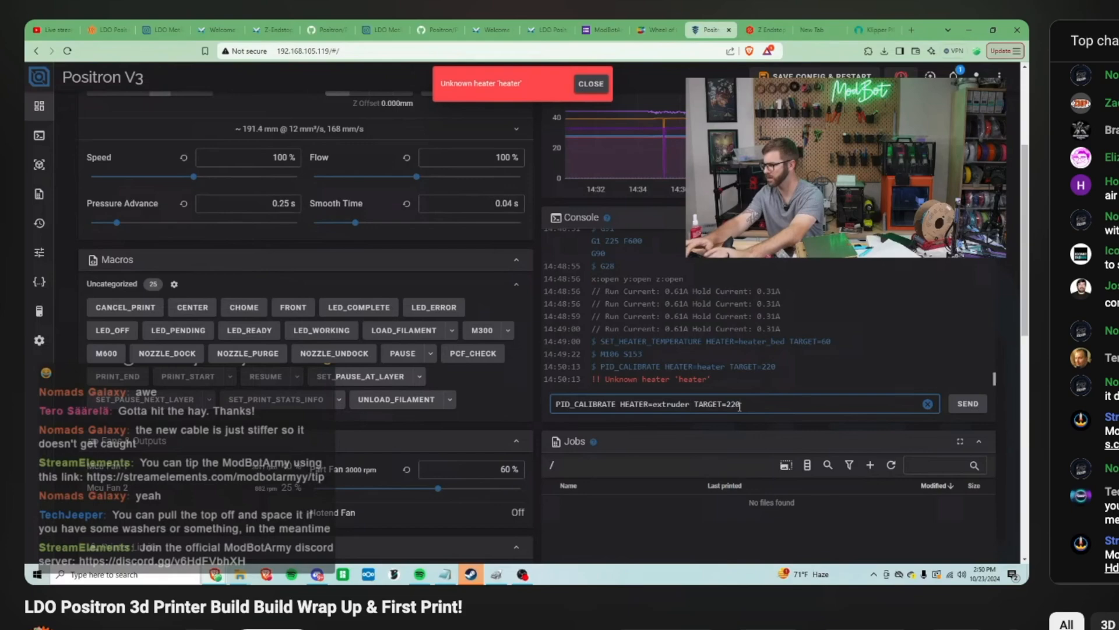
- Play the LDO Positron build stream at the failing PID_CALIBRATE console moment
click(855, 30)
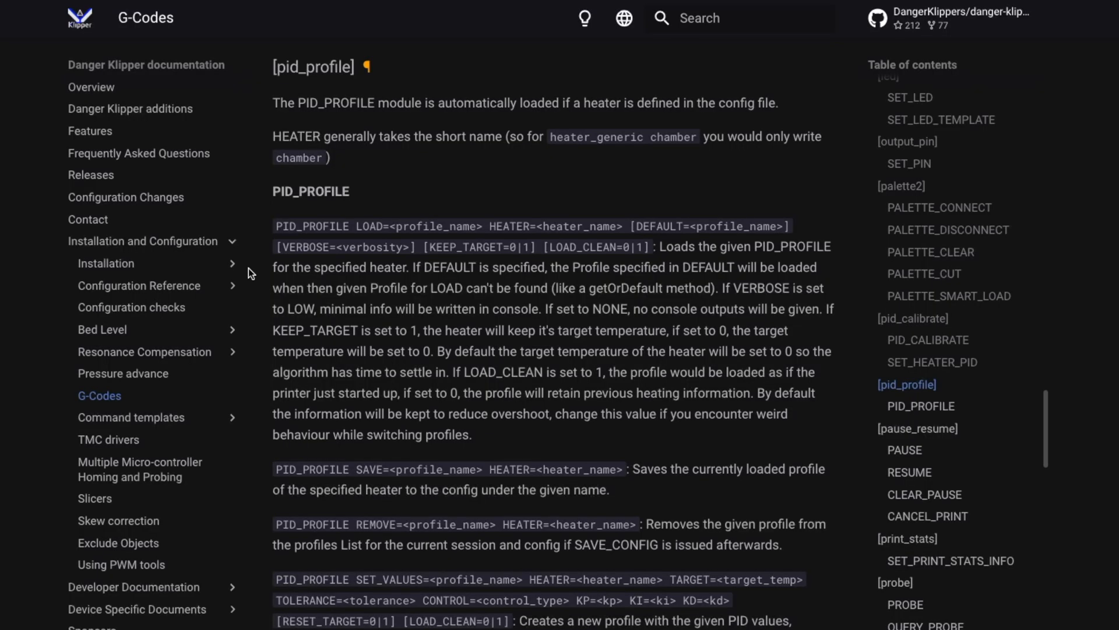
- Highlight the per-axis velocity and acceleration limits under Cartesian Kinematics with limits for X and Y
scroll(down, 3)
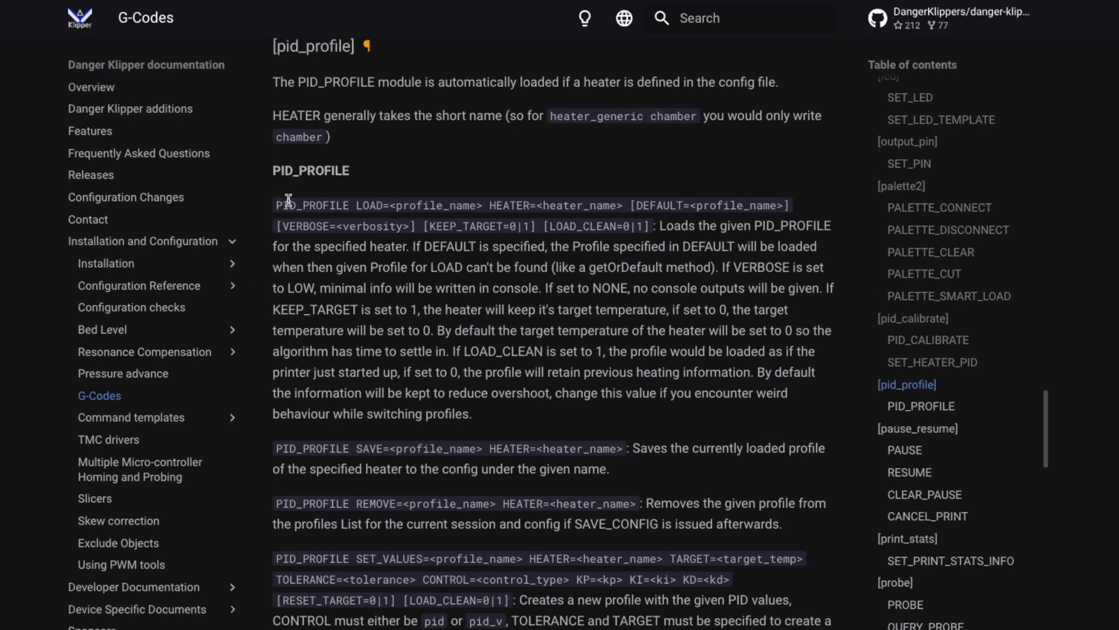
mouse_move(797, 238)
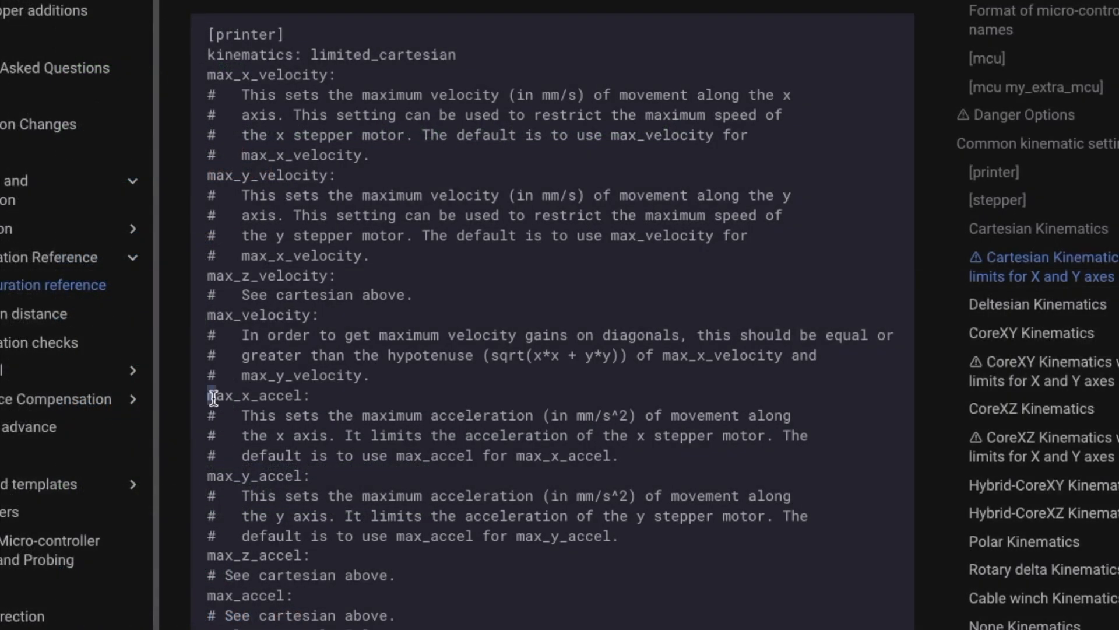
drag(211, 395, 617, 536)
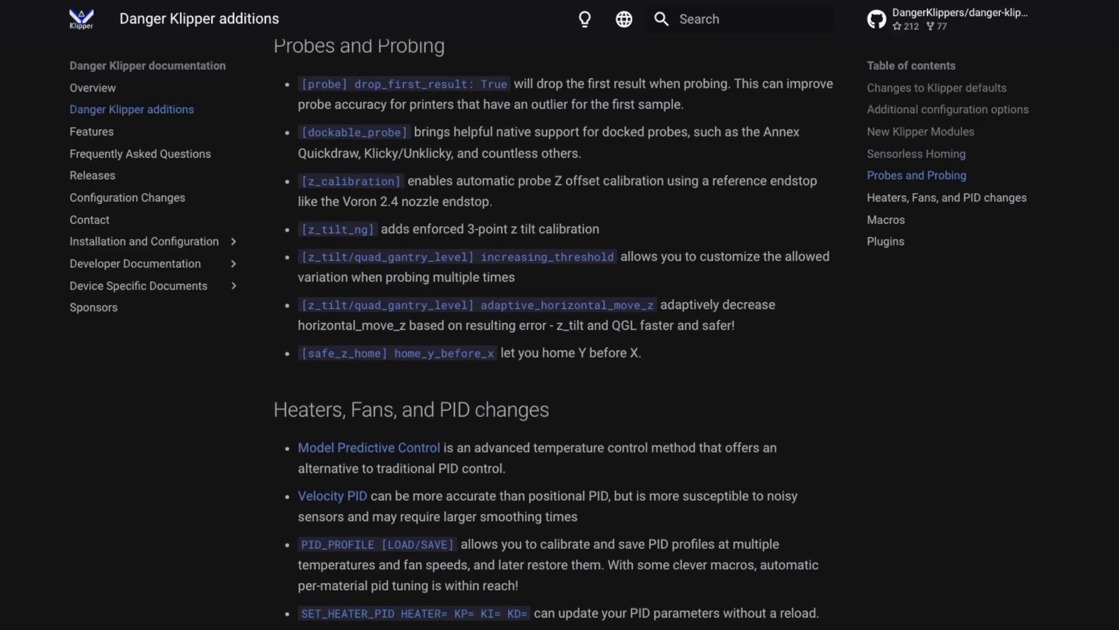
- Scroll through the Probes and Probing and Heaters, Fans, and PID changes sections
scroll(down, 3)
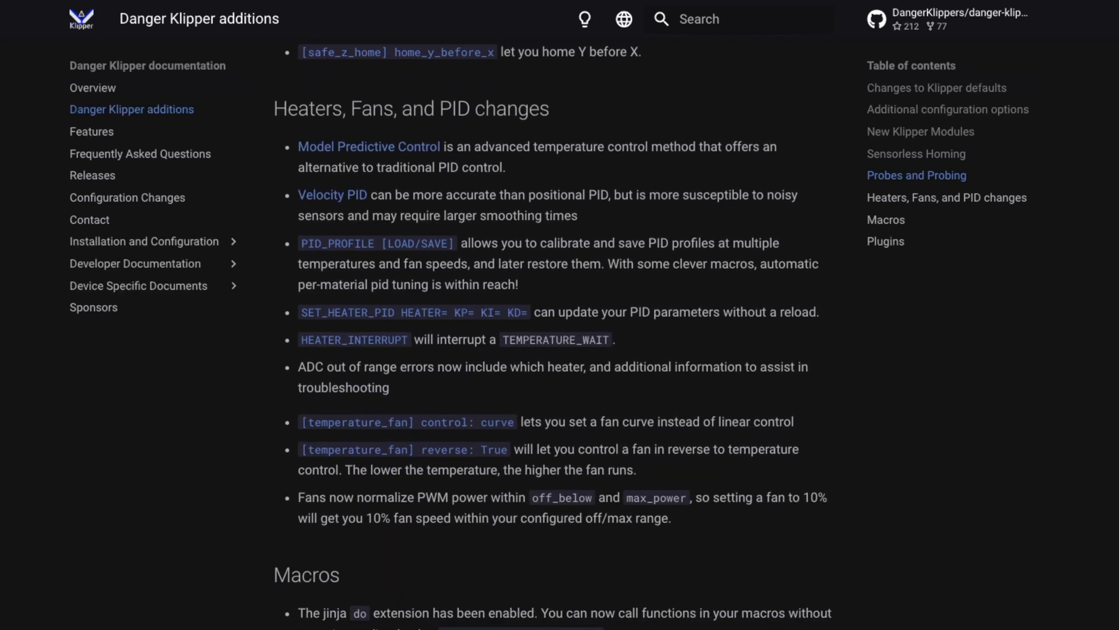
scroll(down, 3)
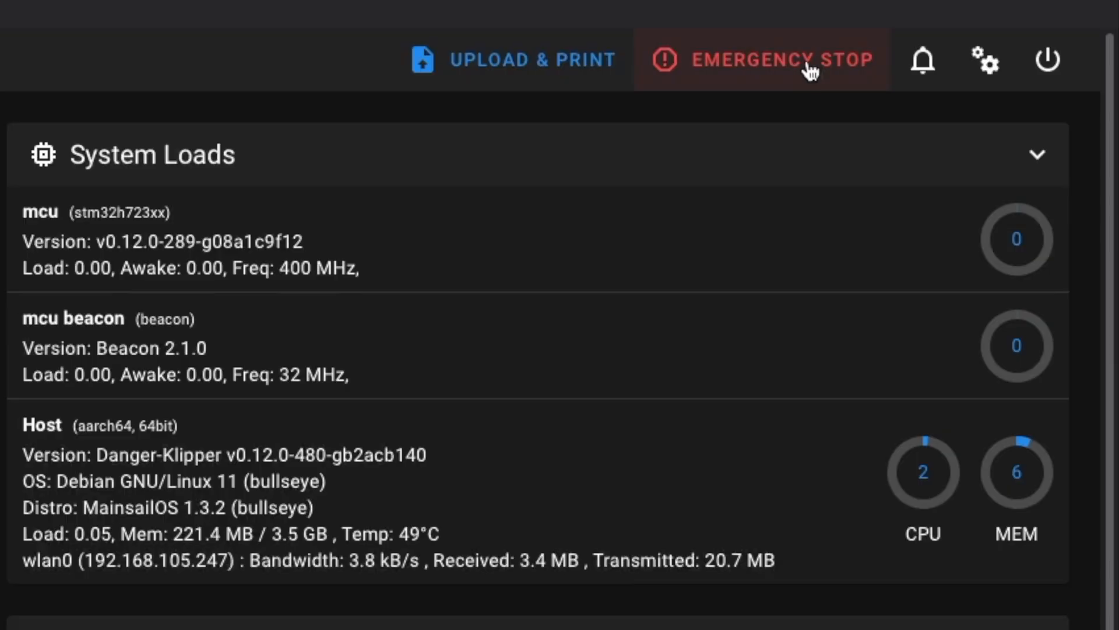
- Show the Mainsail Machine page where Host reports Danger-Klipper v0.12.0-480-gb2acb140
click(781, 59)
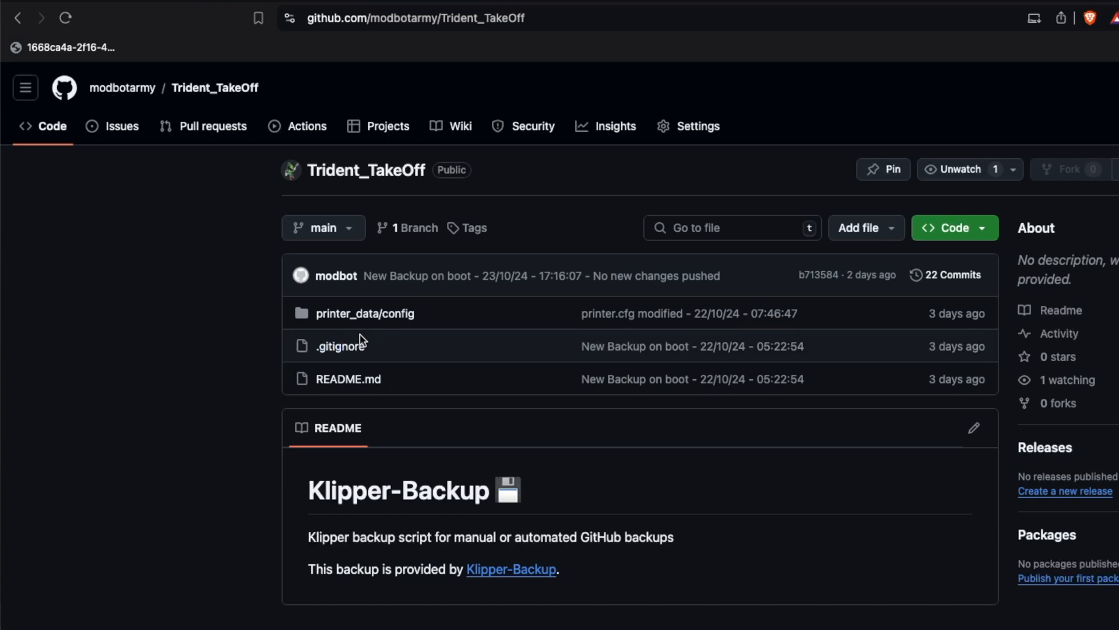
- Browse the backed-up printer_data/config folder in the Trident_TakeOff repository
click(365, 313)
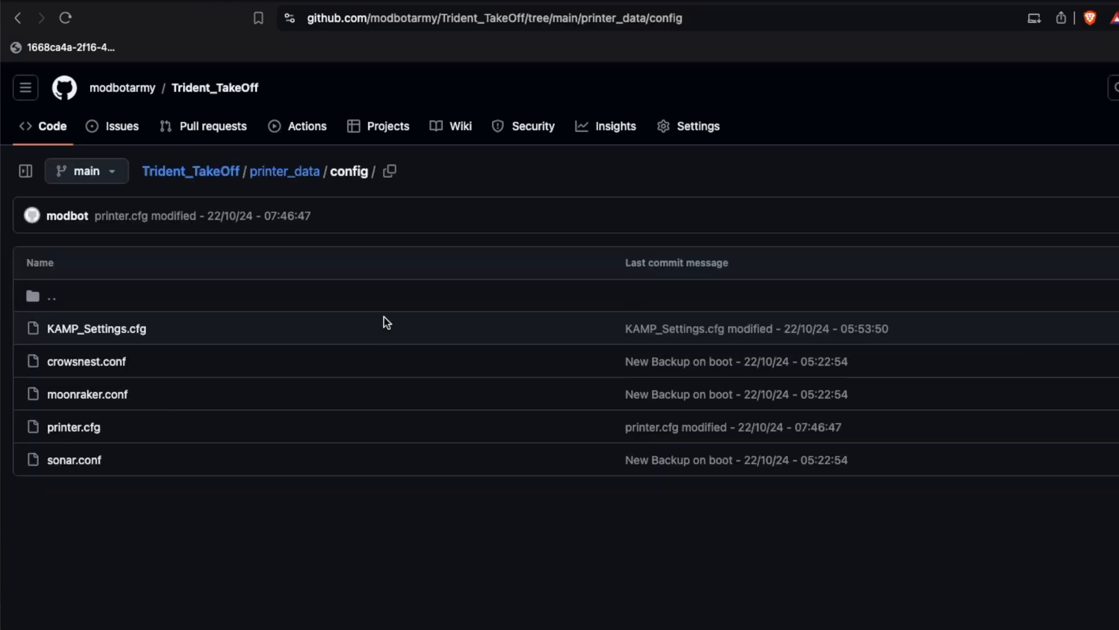
click(74, 427)
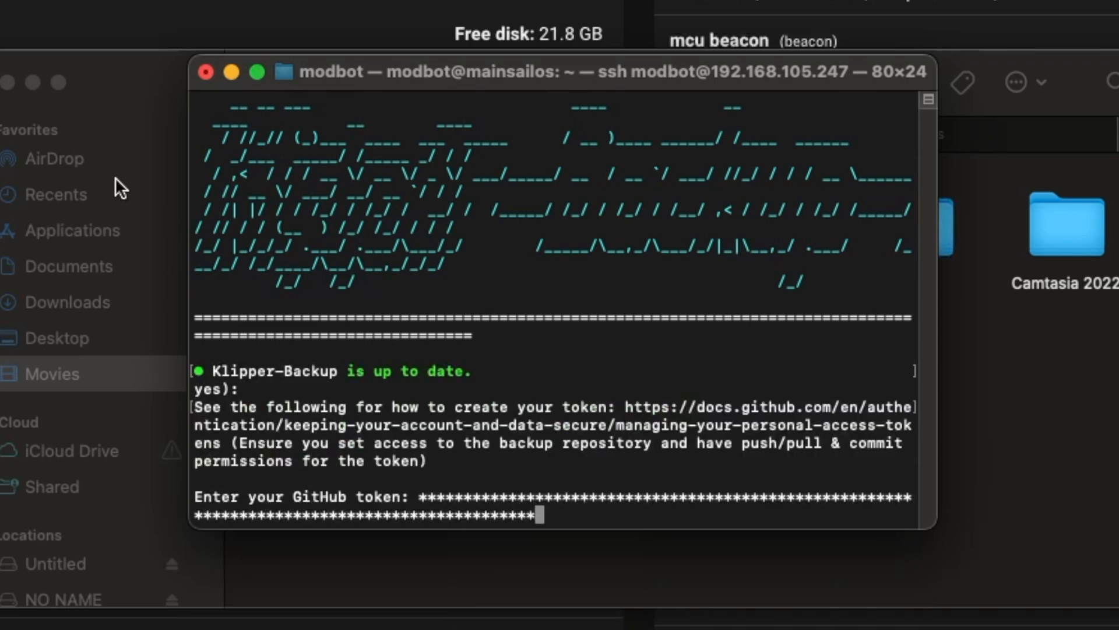
- Answer 'no' to the Klipper-Backup installer prompt before entering the GitHub token
text(no)
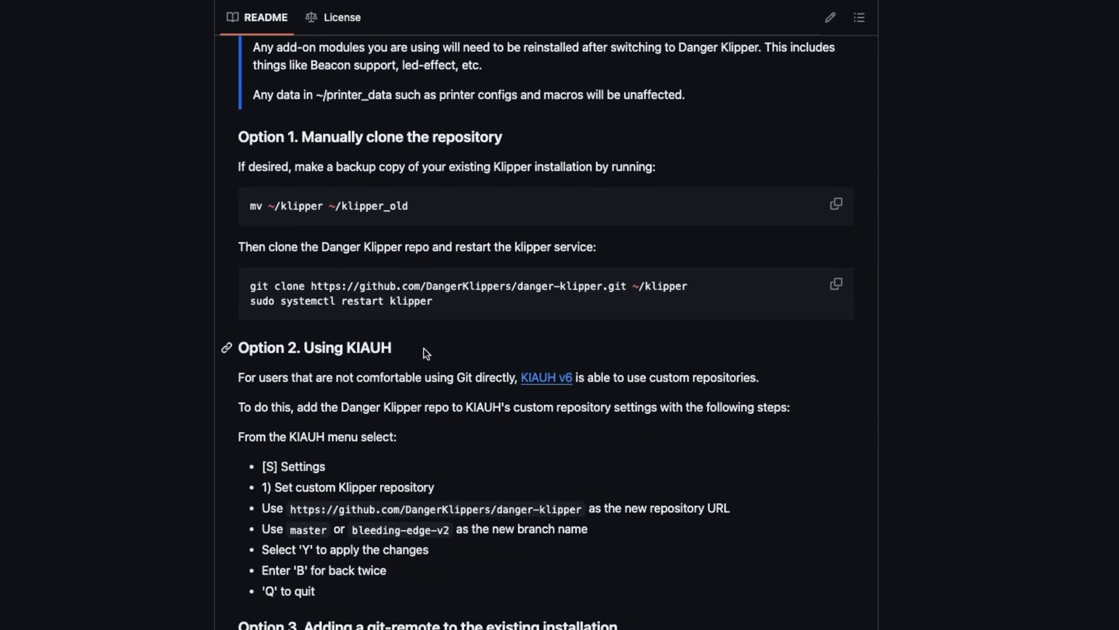
- Scroll the danger-klipper README to the Option 1-3 installation sections
scroll(down, 3)
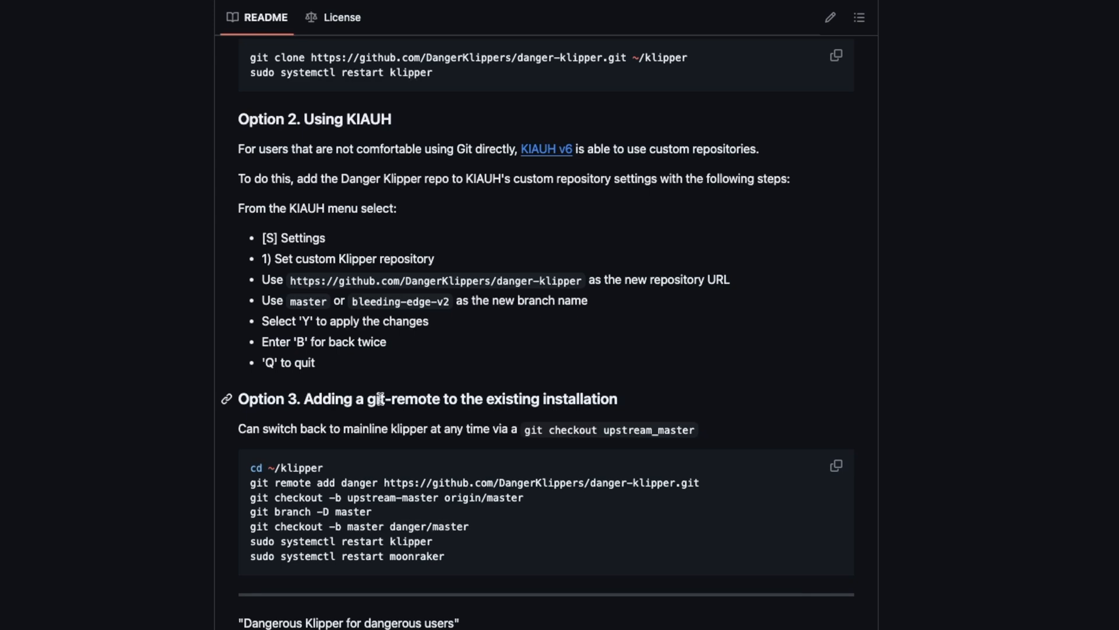
mouse_move(637, 405)
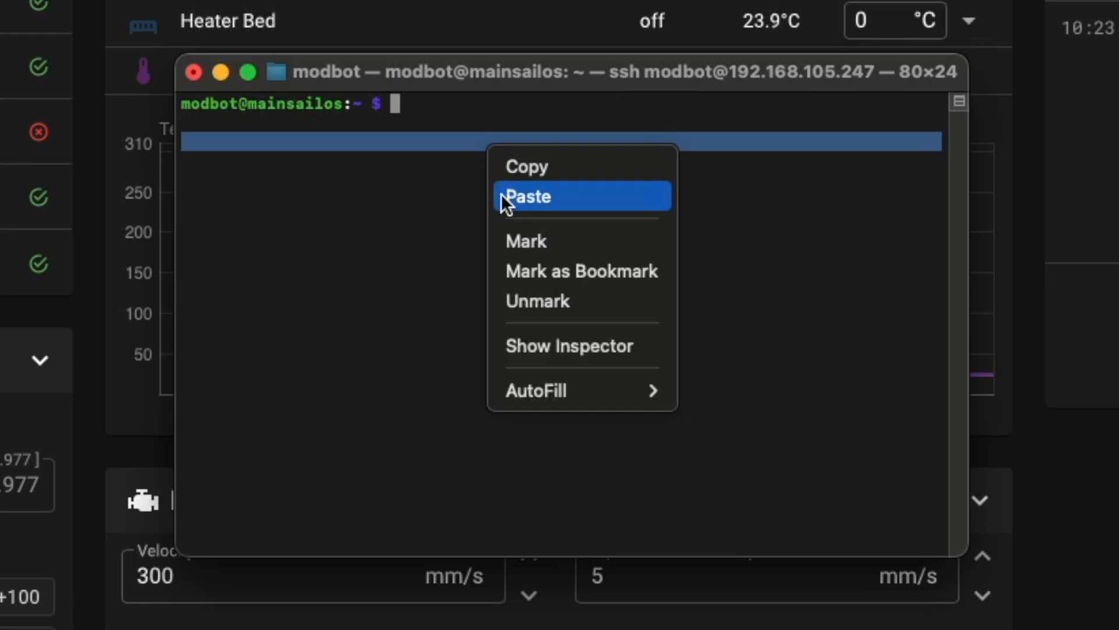
- Rename ~/klipper to ~/klipper_old, list to confirm, and enter the git clone command for danger-klipper into ~/klipper
click(528, 196)
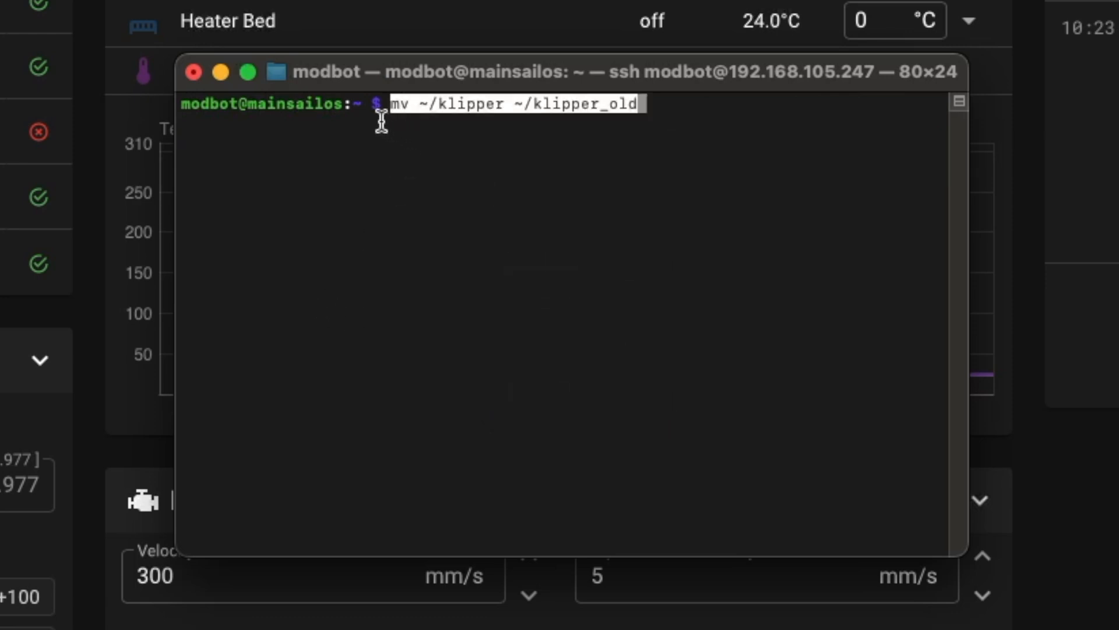
mouse_move(818, 201)
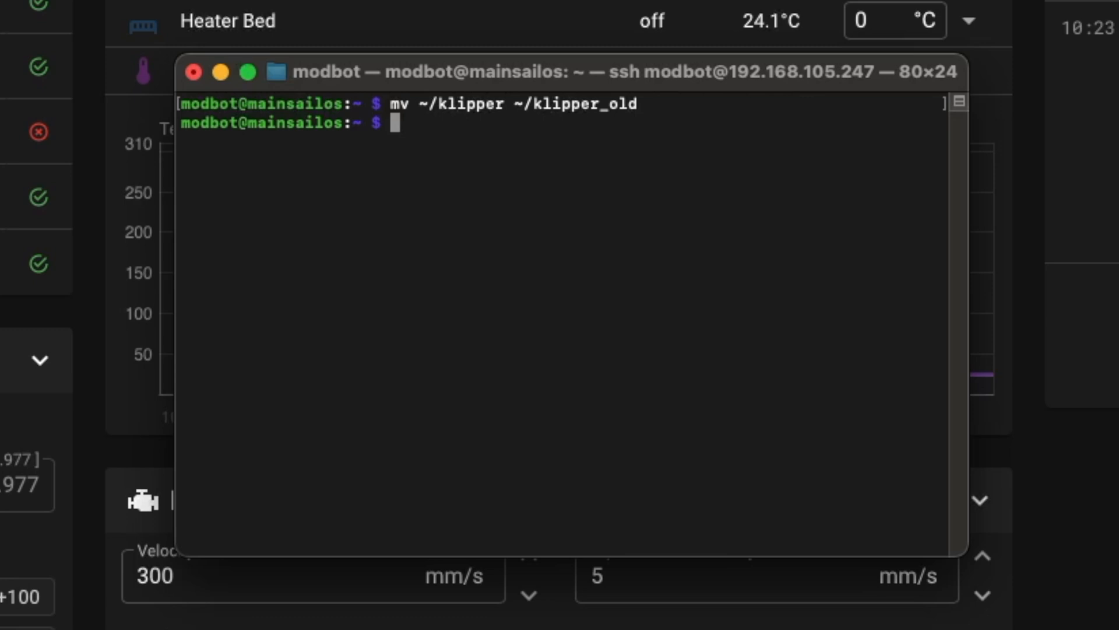
text(ls)
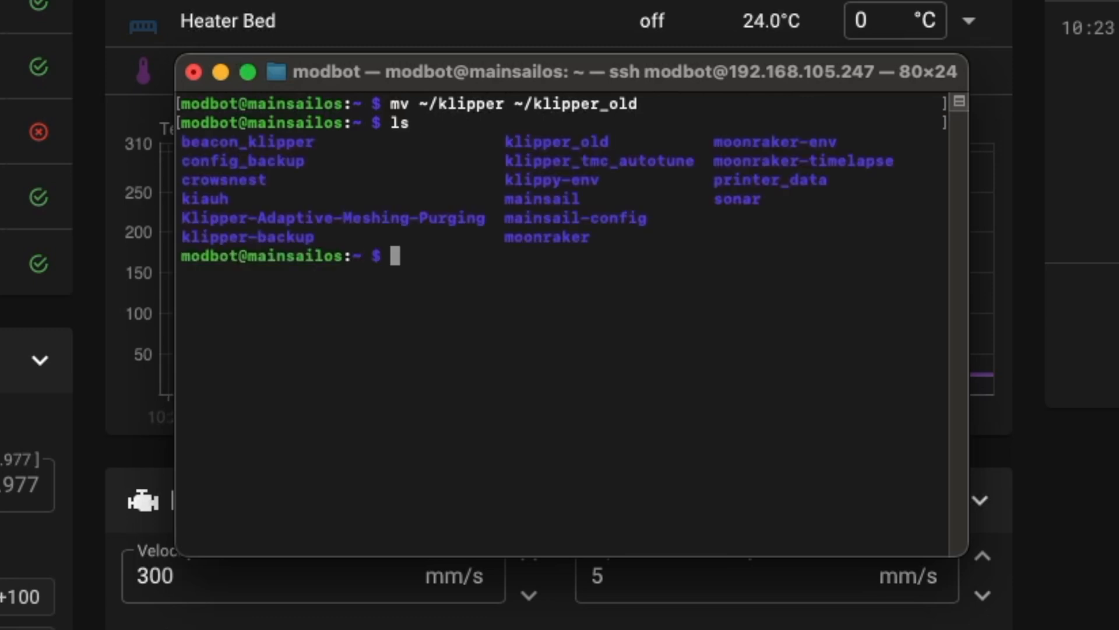
mouse_move(505, 147)
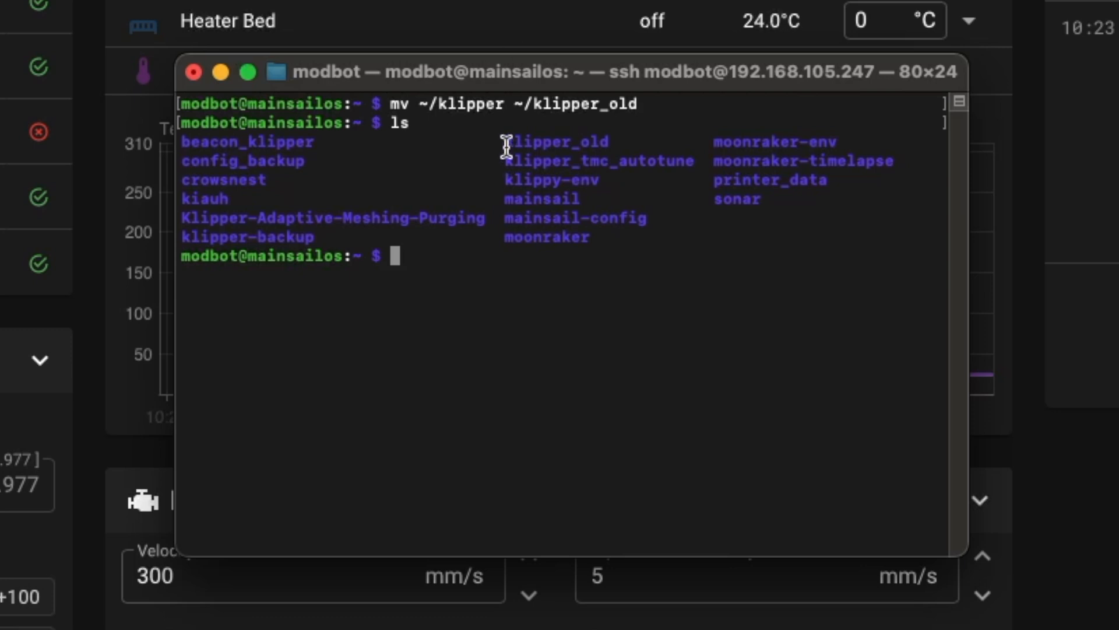
mouse_move(582, 139)
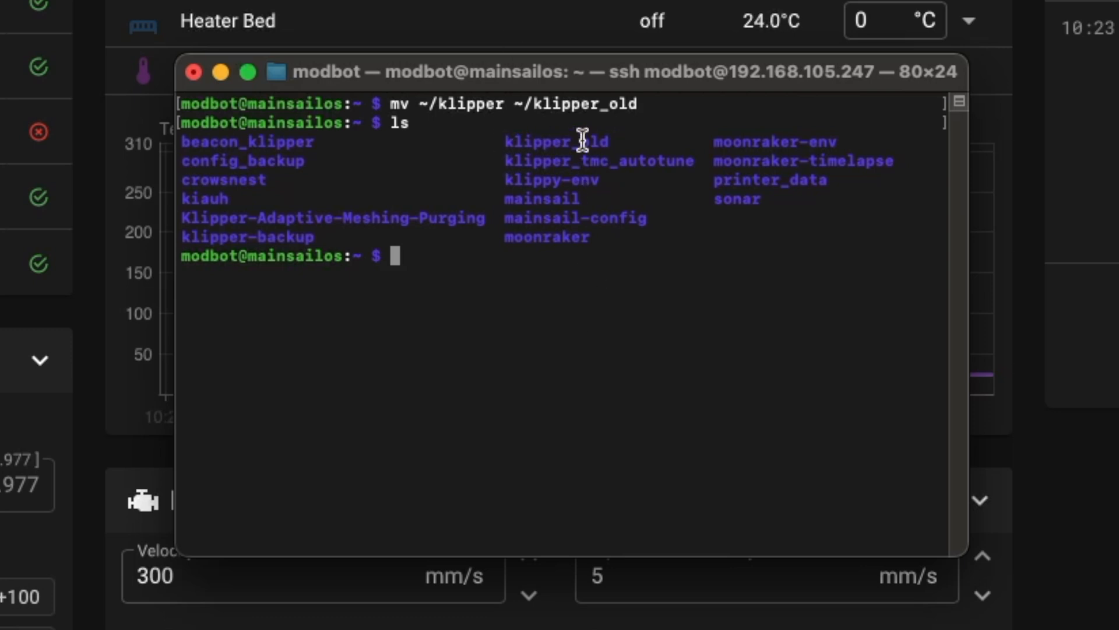
text(git clone https://github.com/DangerKlippers/danger-klipper.git ~/klipper)
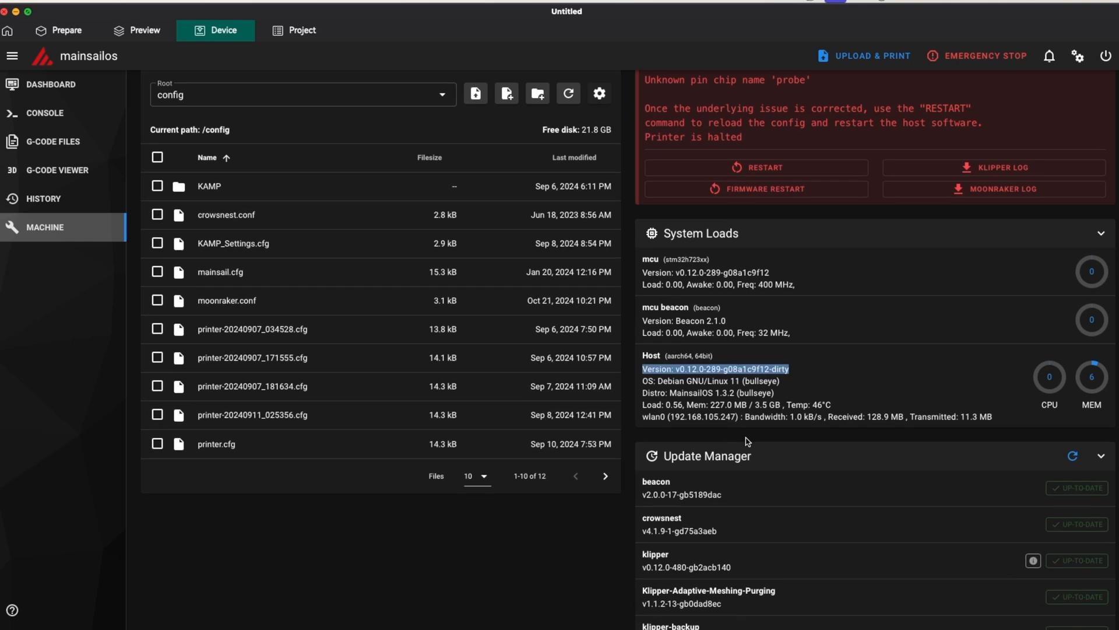
- Check the Host version line and Update Manager in Mainsail, then return to the printer config
scroll(down, 3)
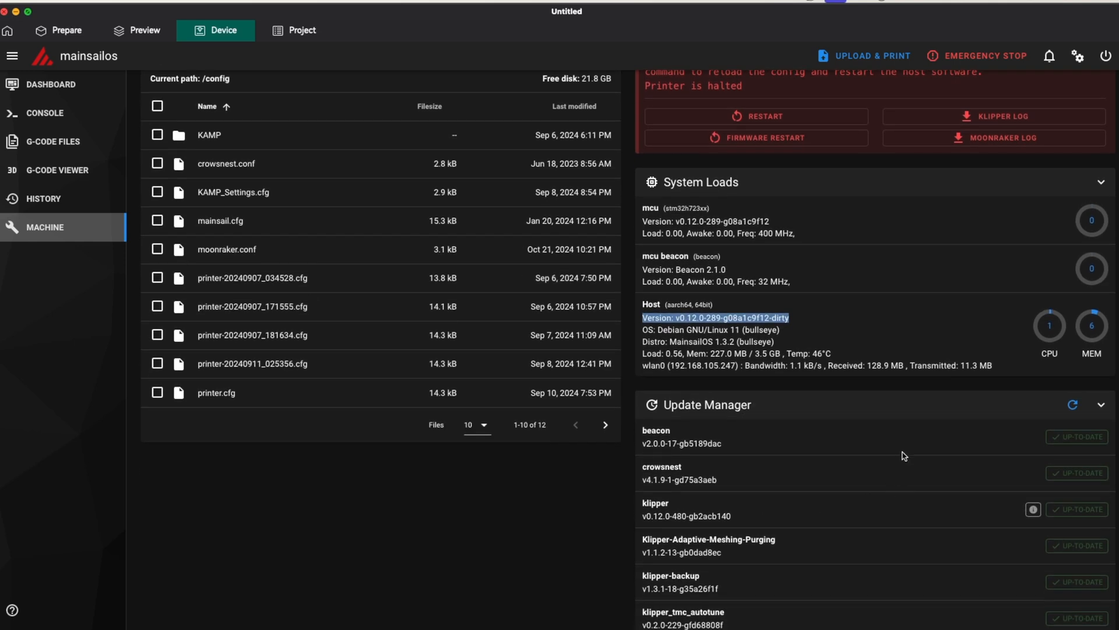
click(1032, 510)
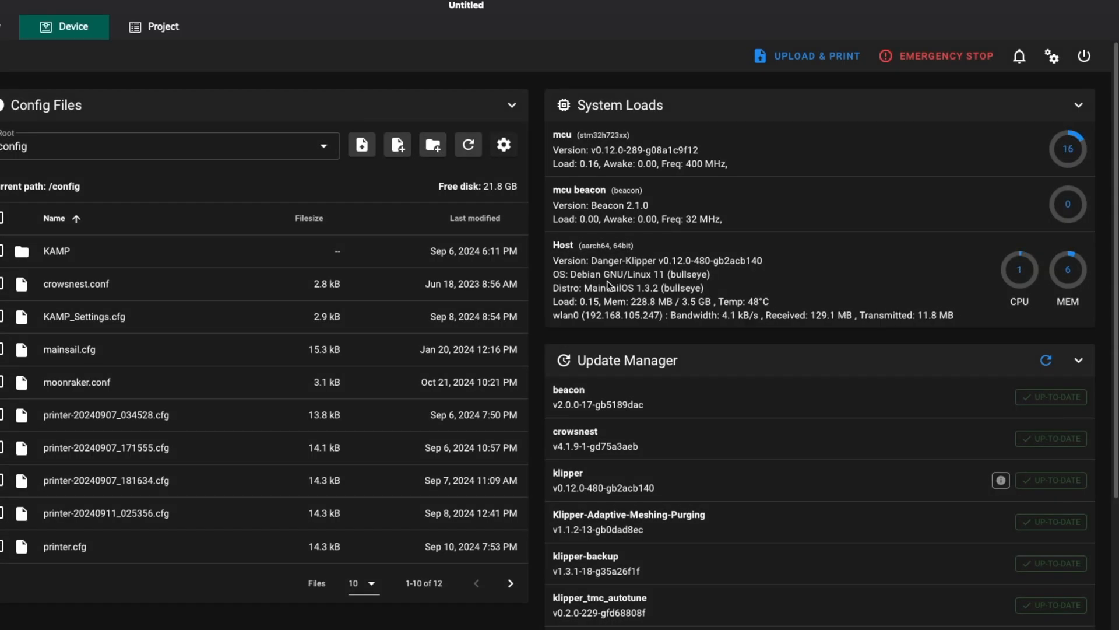
scroll(down, 3)
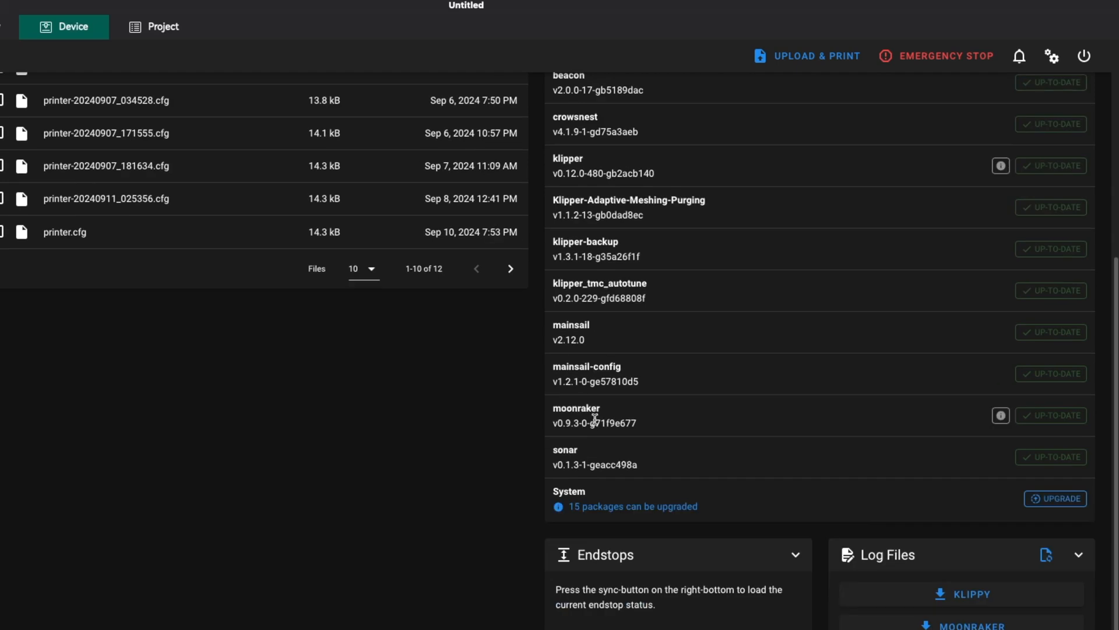
click(64, 231)
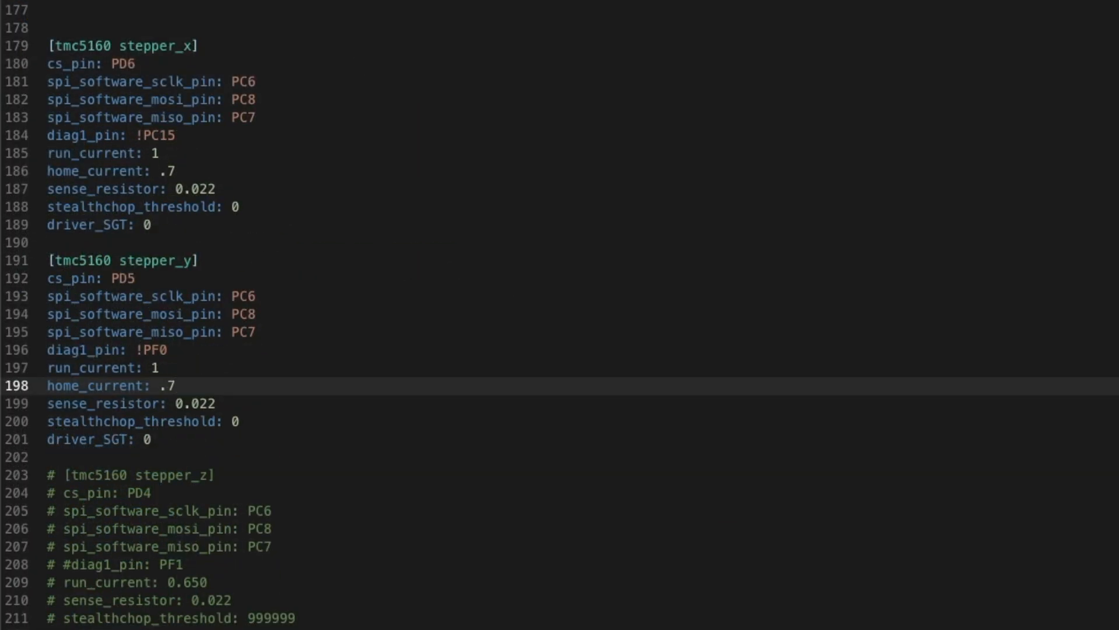
- Scroll printer.cfg to the [stepper_x] and [stepper_y] sections with homing_retract_dist: 10
scroll(up, 3)
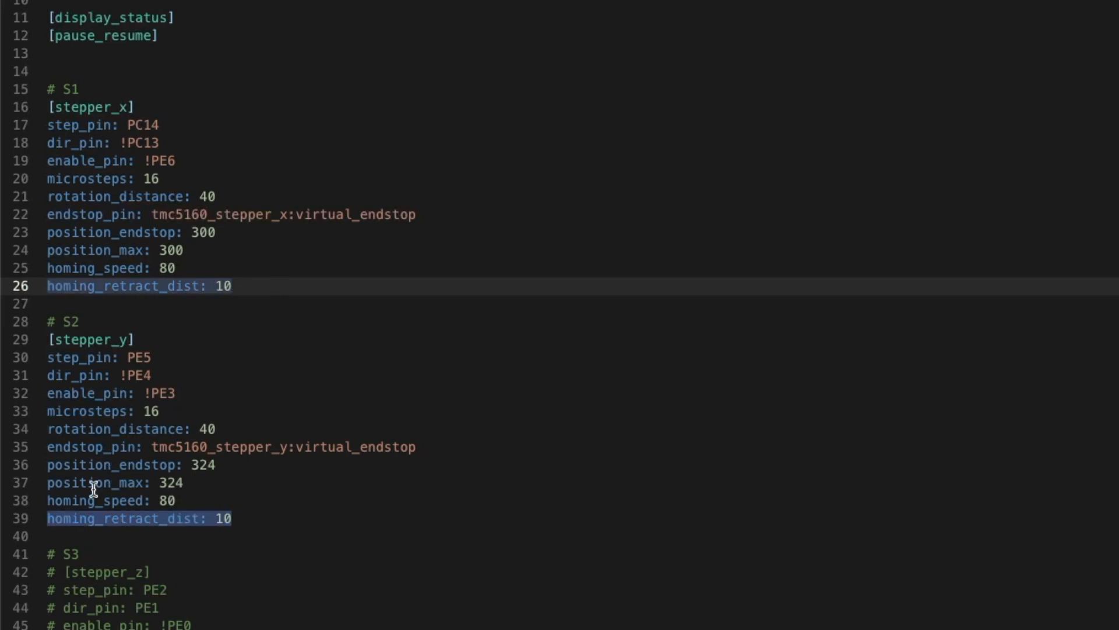